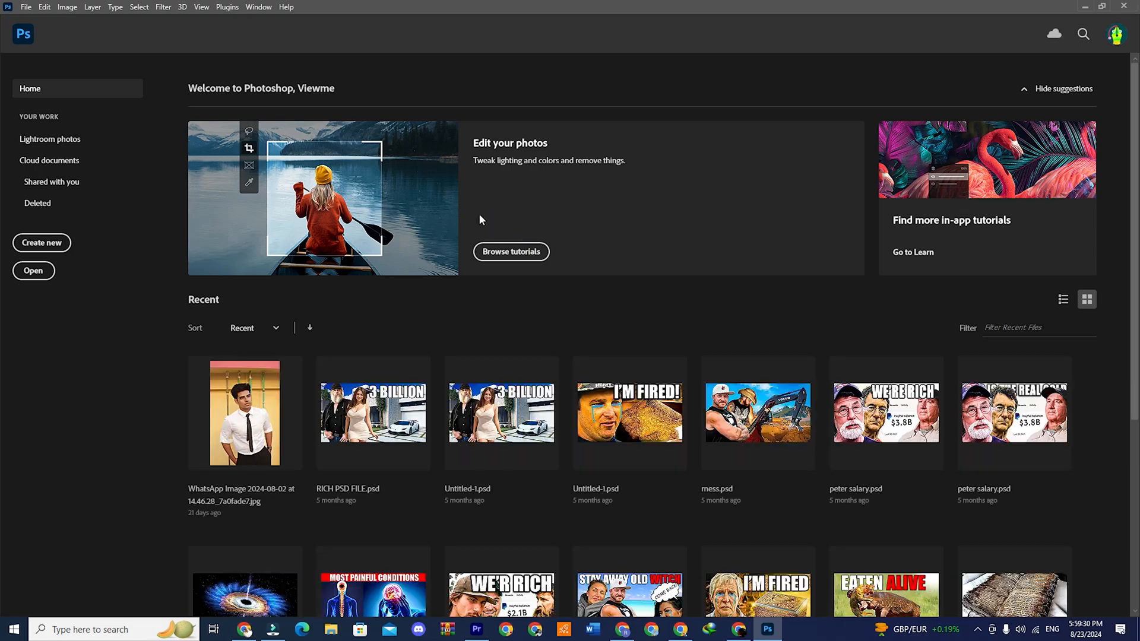
# - Scroll down Adobe's downloads page to the Creative Cloud All Apps free trial offer
pyautogui.scroll(-3)
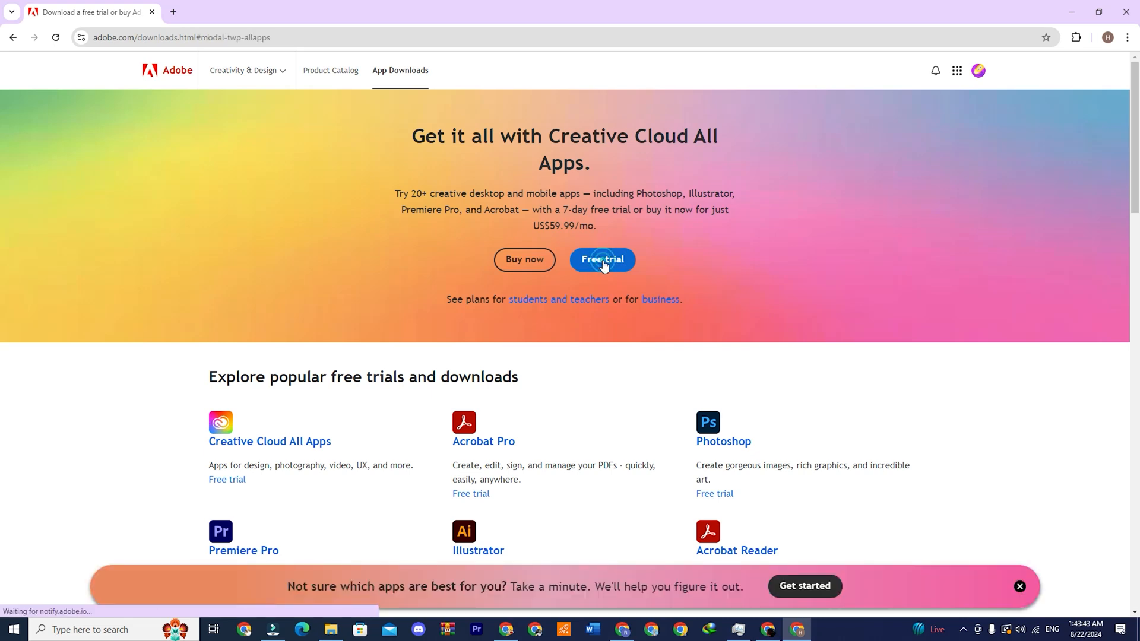
# - Start the free trial as a Business plan, Annual paid monthly with 1 license, and continue to checkout
pyautogui.click(602, 259)
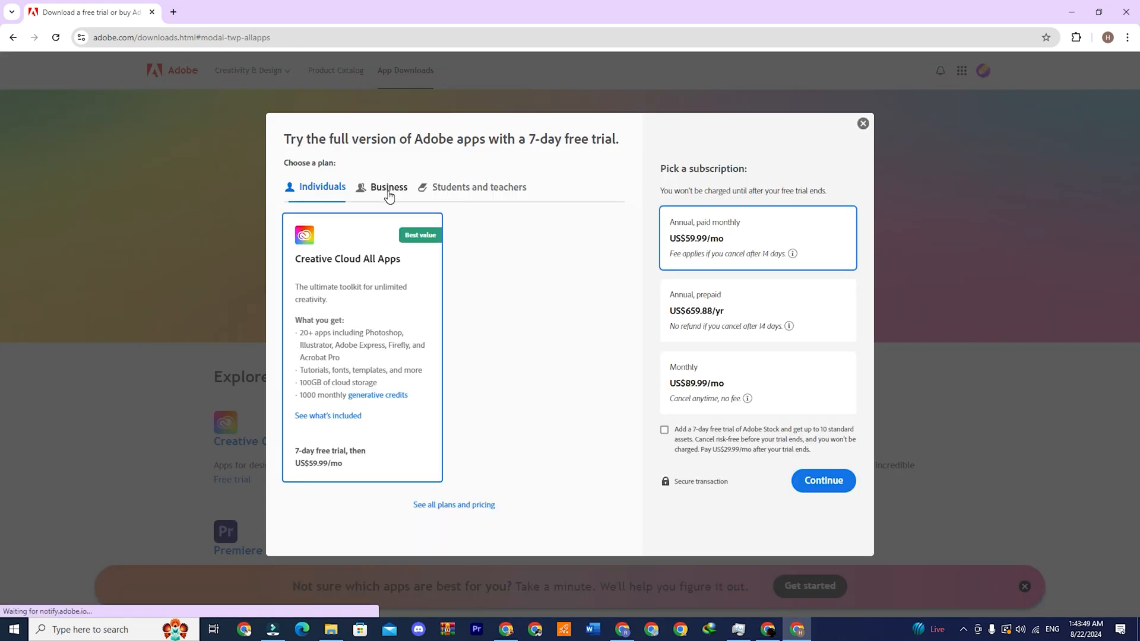
pyautogui.click(477, 190)
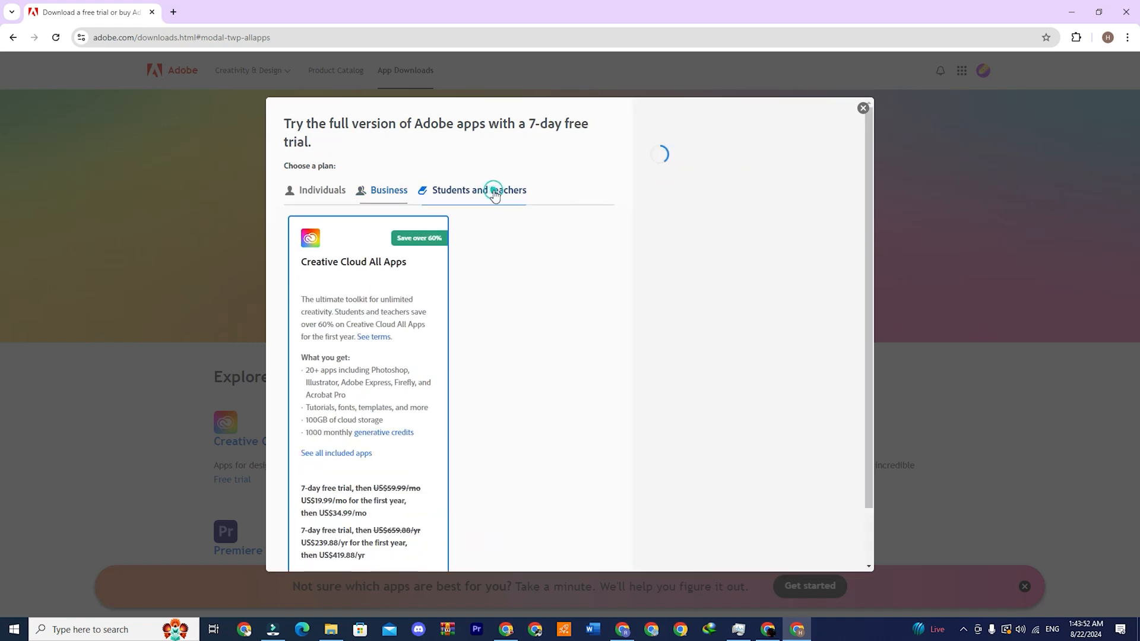
pyautogui.click(479, 190)
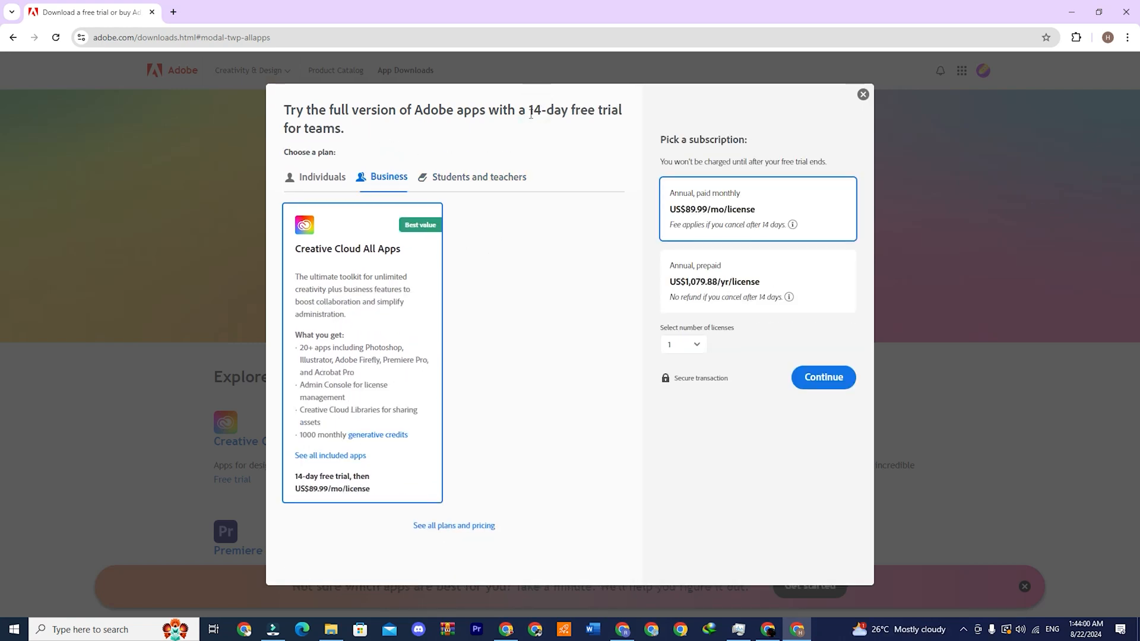
pyautogui.click(822, 378)
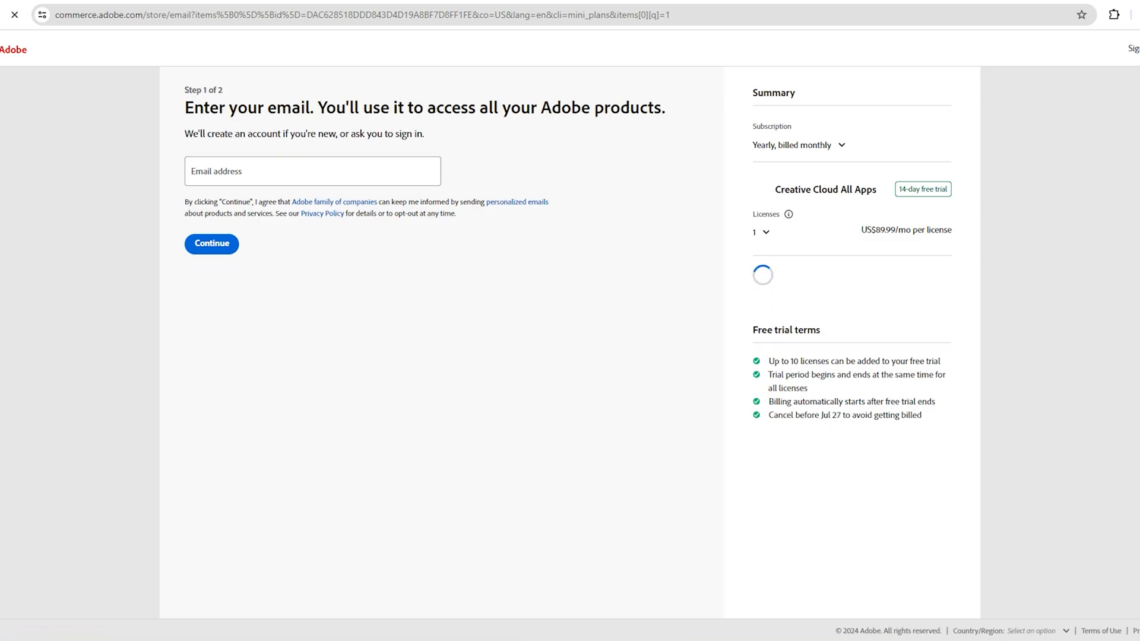
# - Enter the business email, name and card details and submit with Agree and subscribe
pyautogui.click(212, 242)
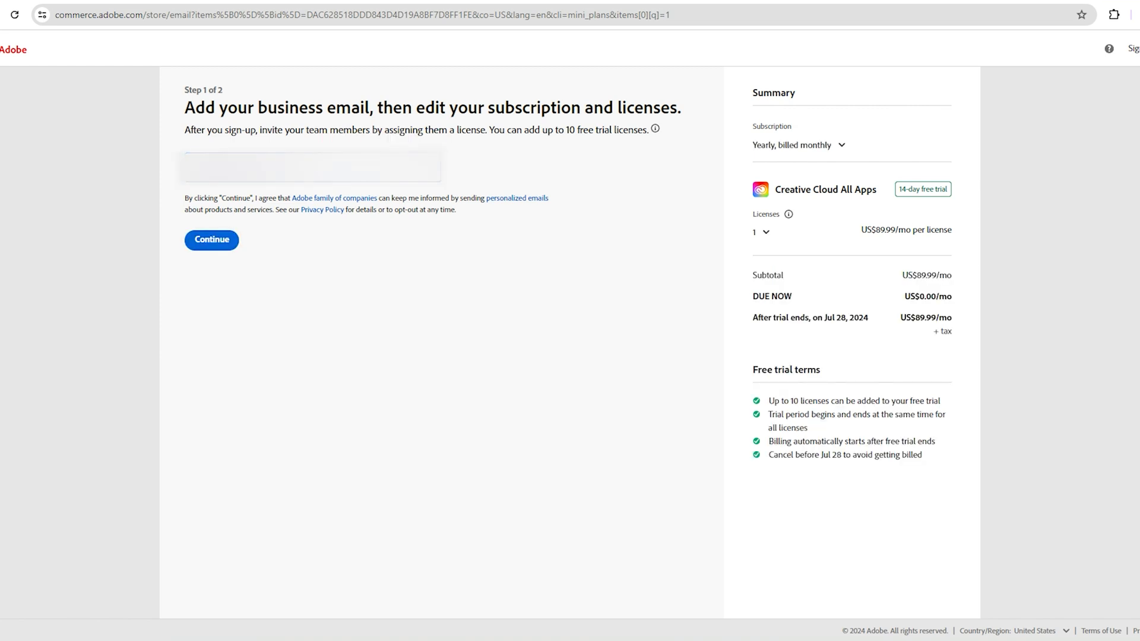
pyautogui.click(211, 240)
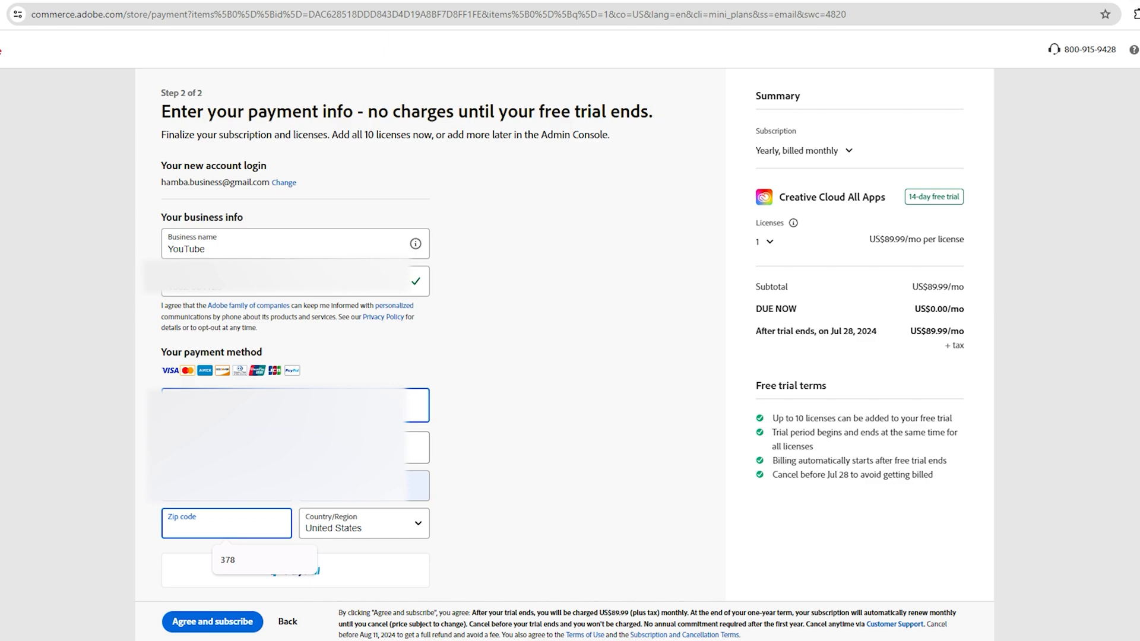
pyautogui.click(212, 621)
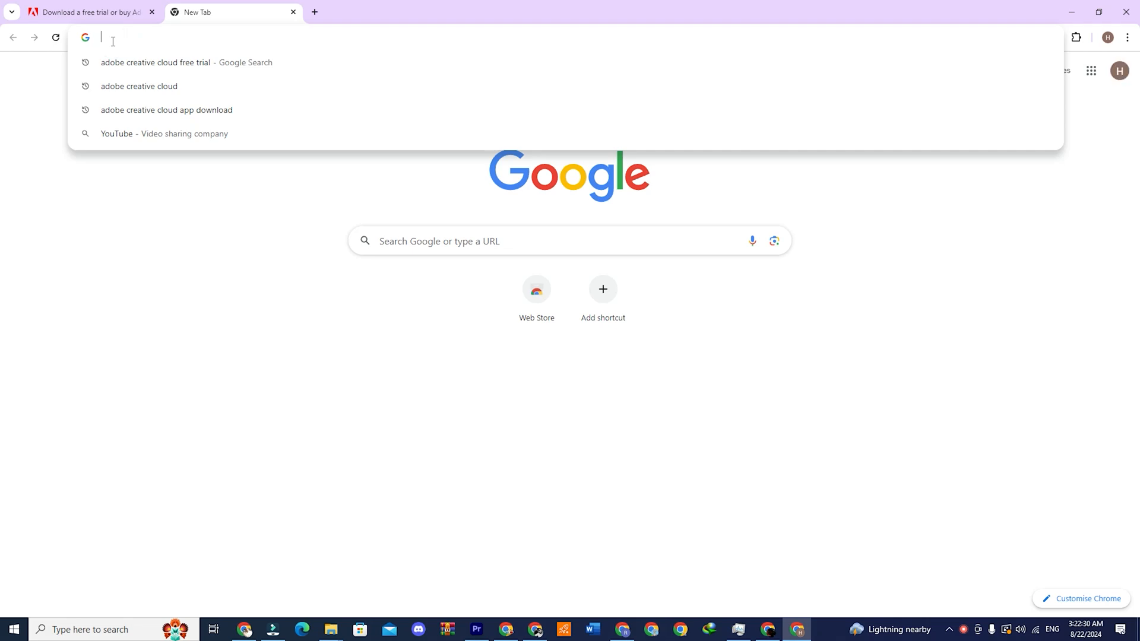
# - Search Google for 'adobe creative cloud' and reach Adobe's full All Products catalog of 94 apps
pyautogui.write('adobe creative cloud')
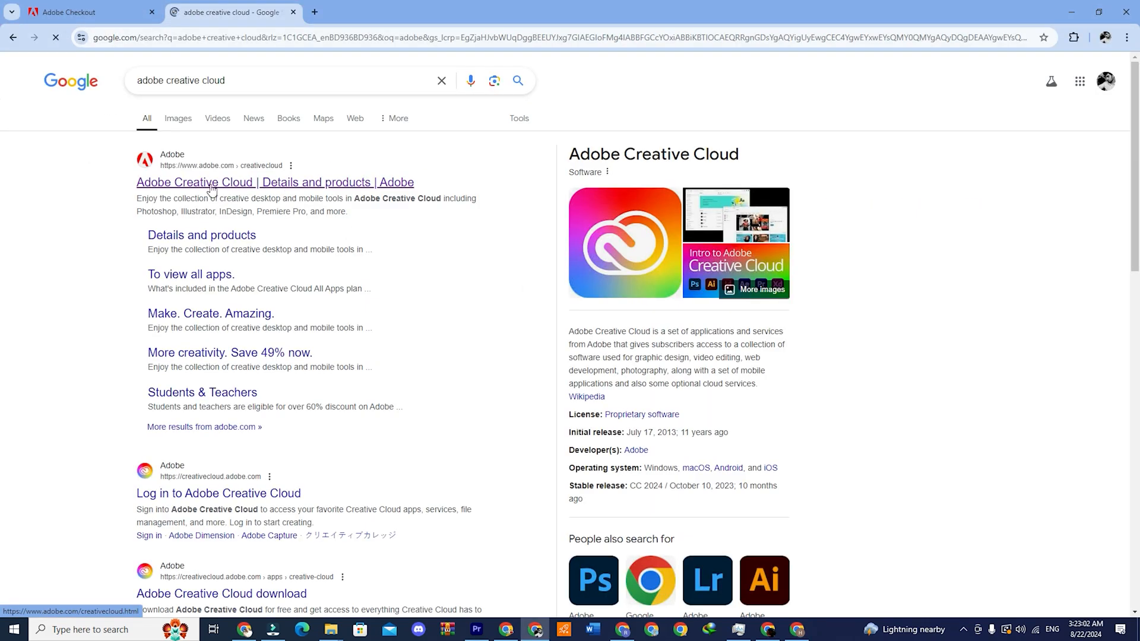
pyautogui.click(275, 182)
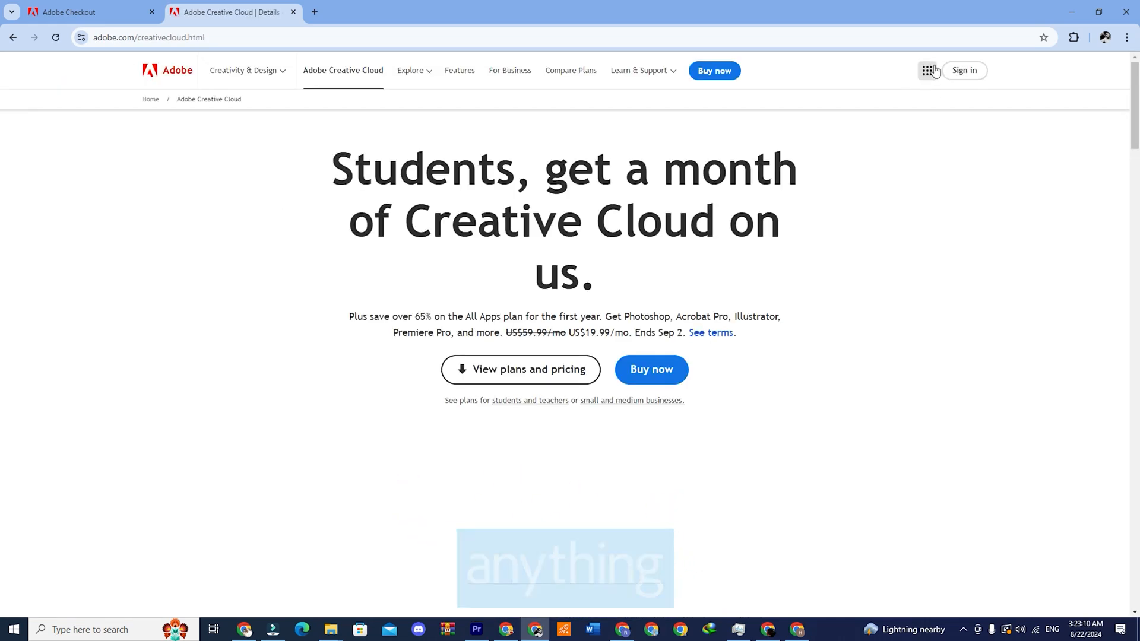
pyautogui.click(927, 70)
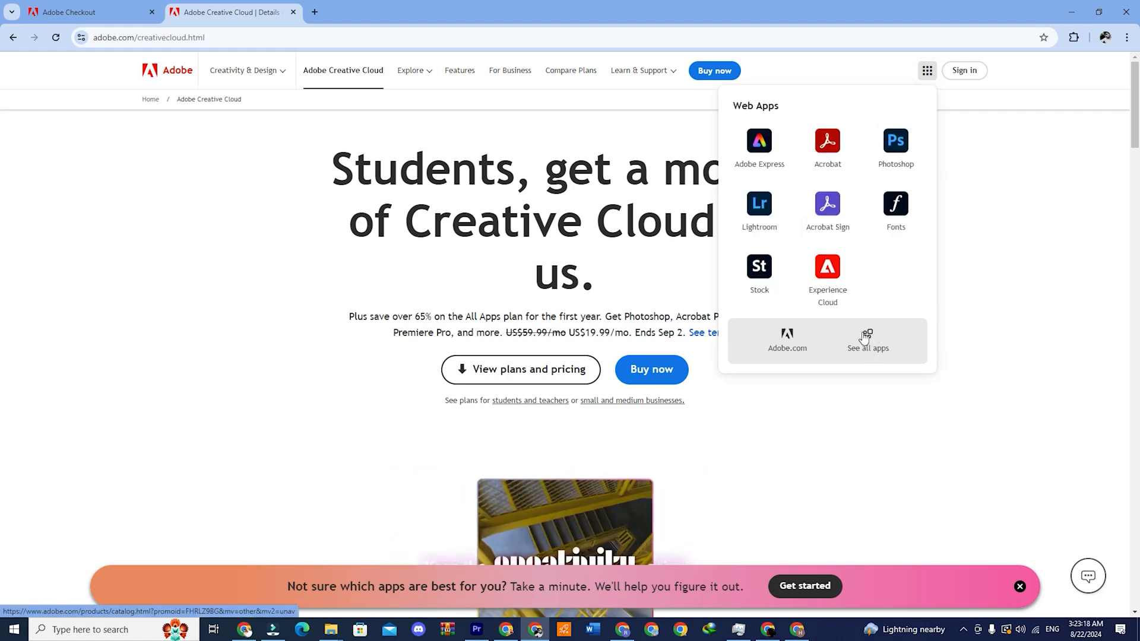
pyautogui.click(867, 338)
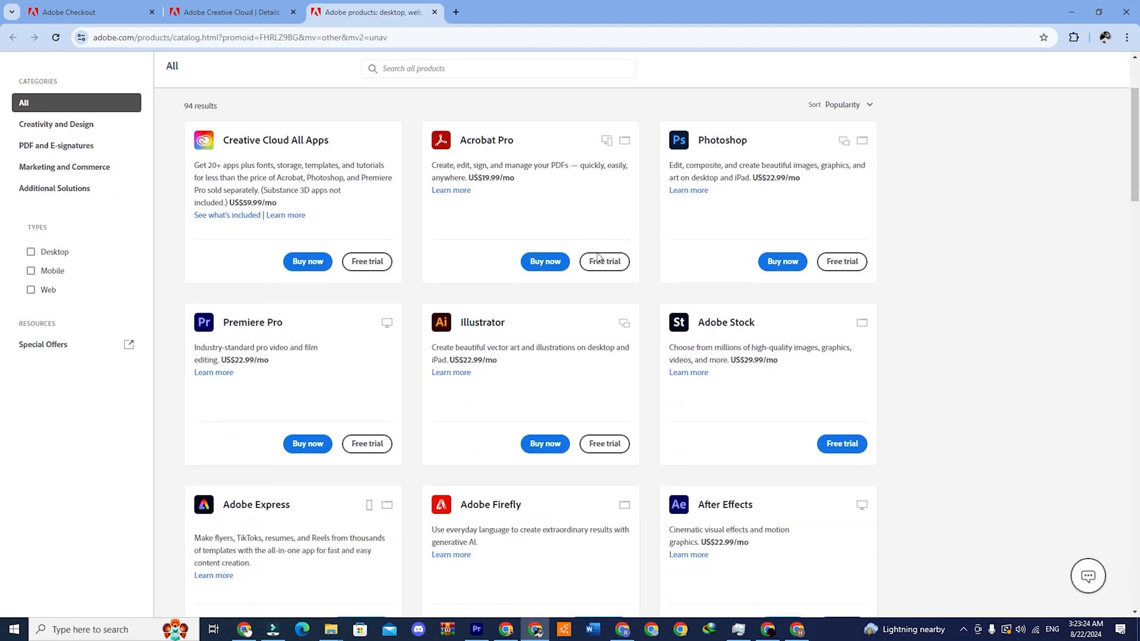
pyautogui.scroll(-3)
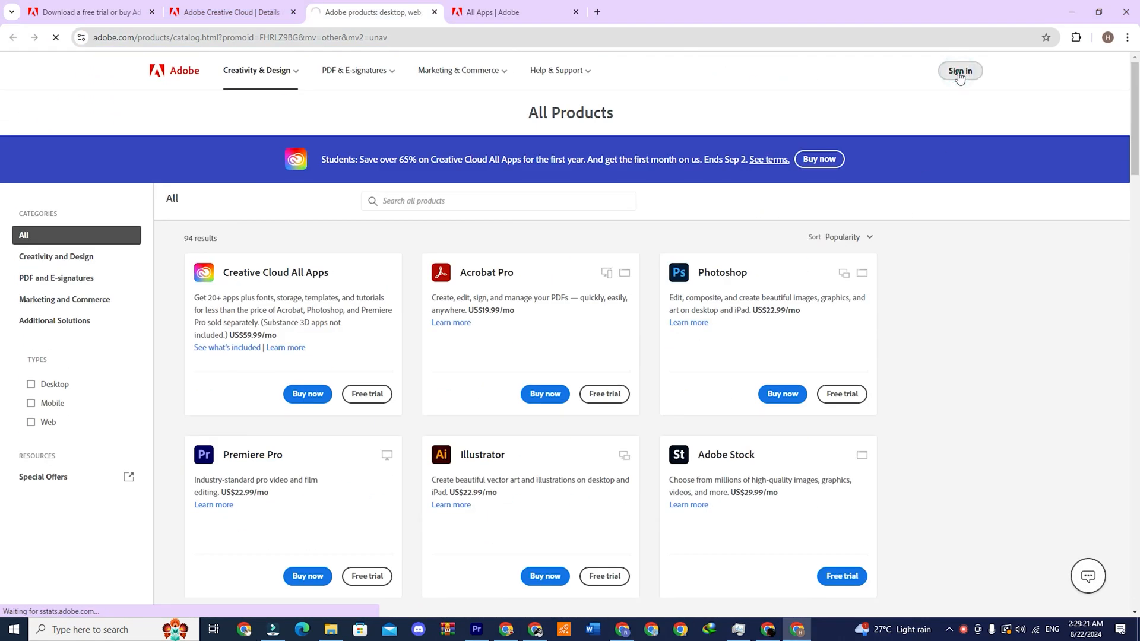
# - Sign in to Adobe and install Photoshop from Creative Cloud's All apps list
pyautogui.click(959, 70)
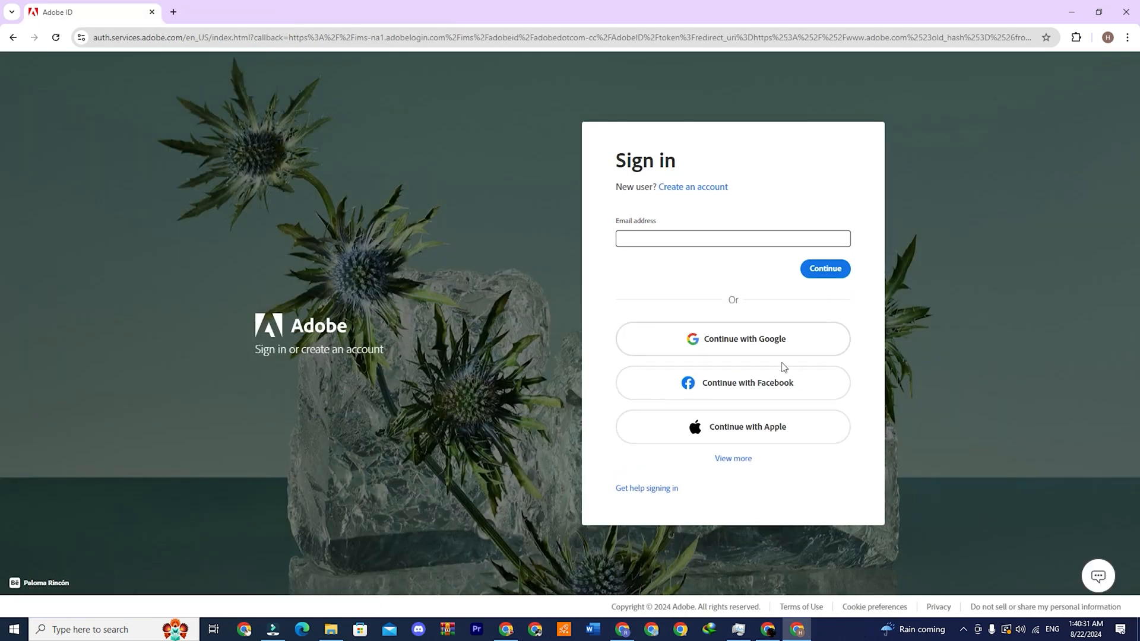
pyautogui.moveTo(689, 207)
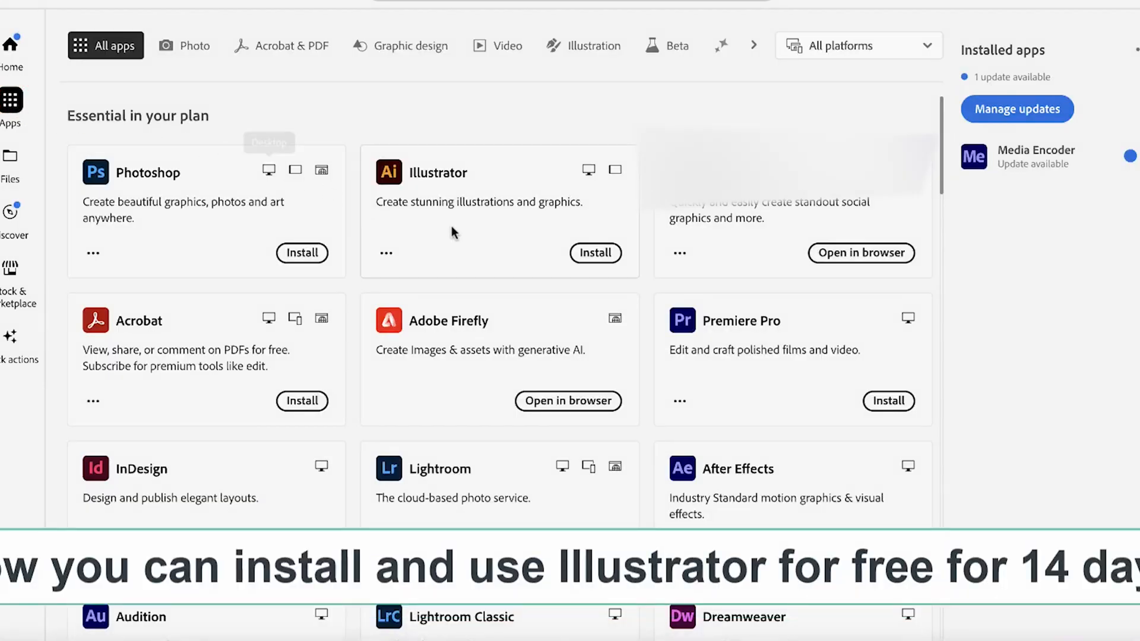
pyautogui.click(594, 253)
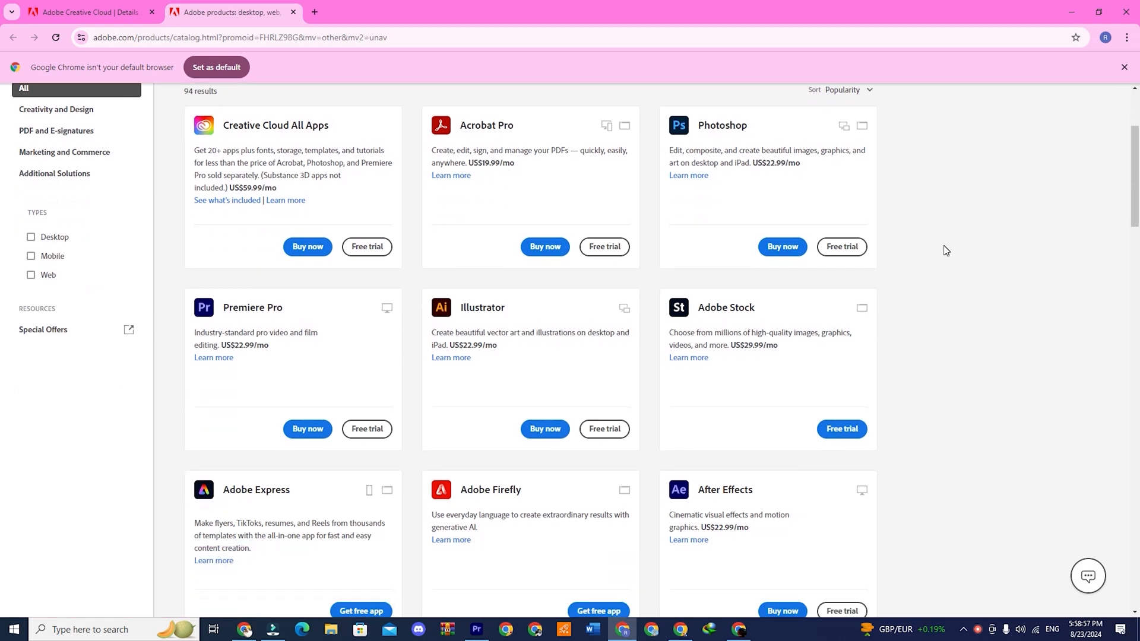
pyautogui.scroll(3)
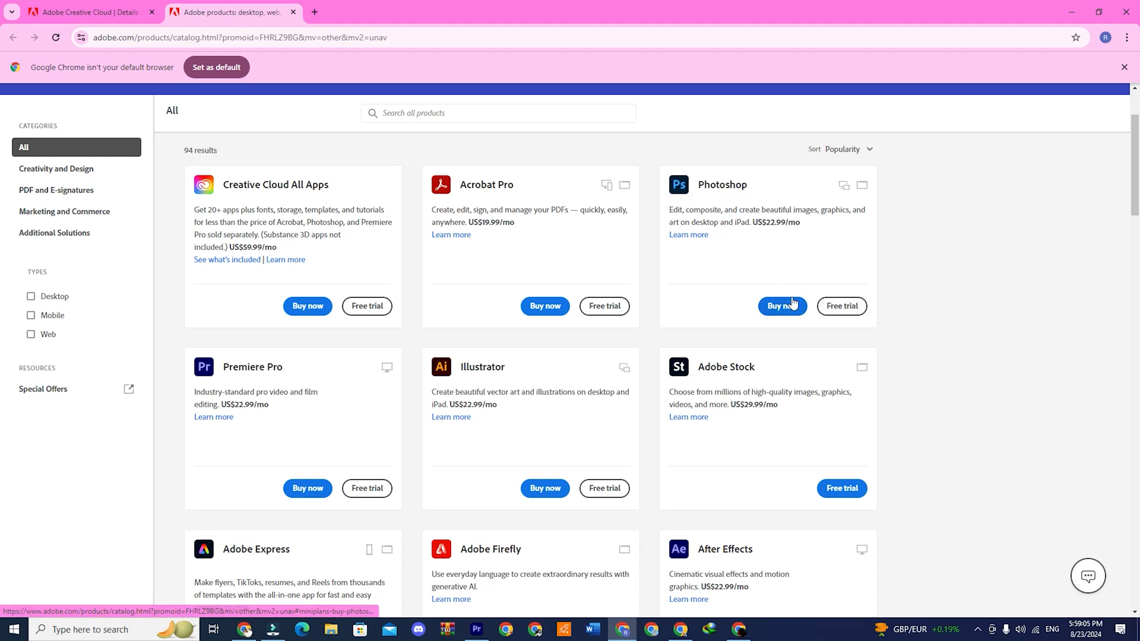
pyautogui.moveTo(777, 272)
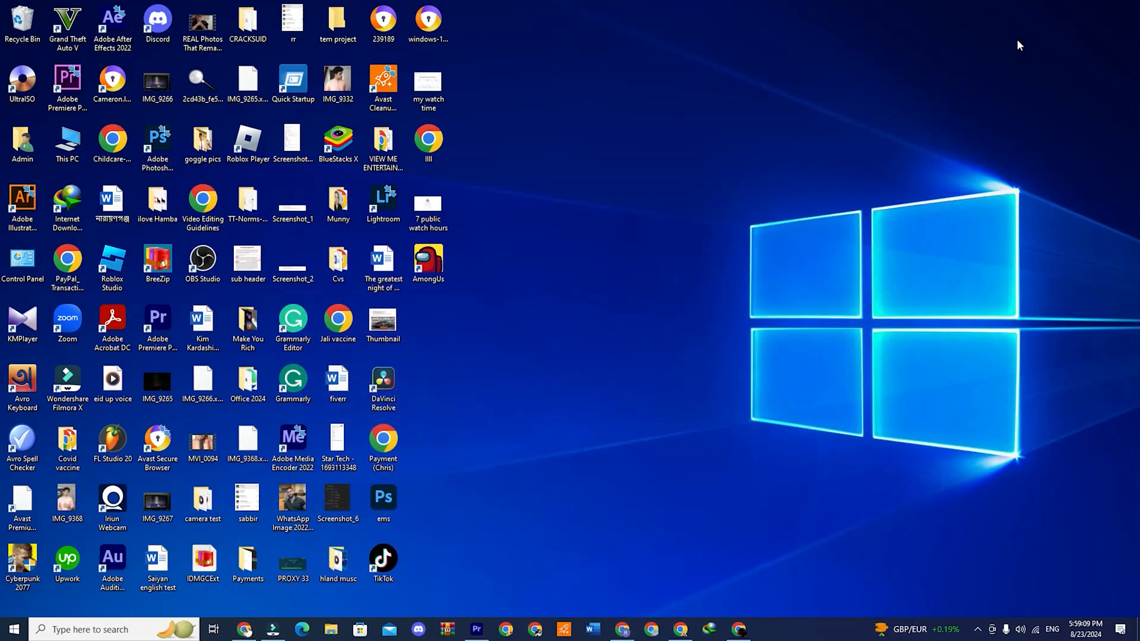
pyautogui.moveTo(615, 449)
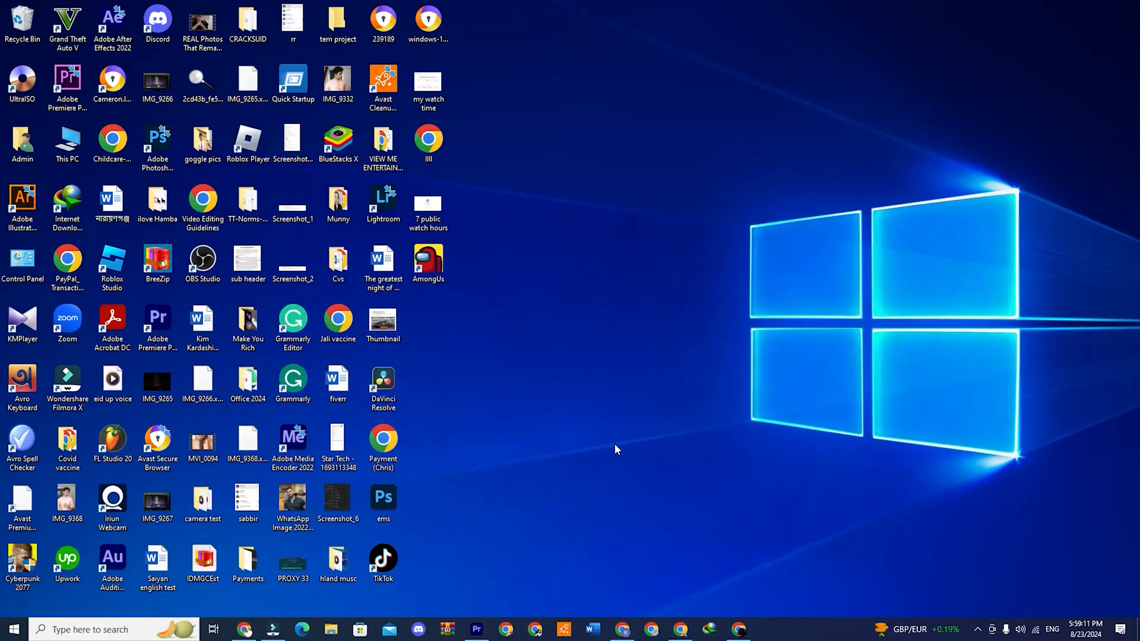
# - Launch Adobe Photoshop 2023 from its desktop shortcut, reaching the New Document dialog
pyautogui.click(156, 140)
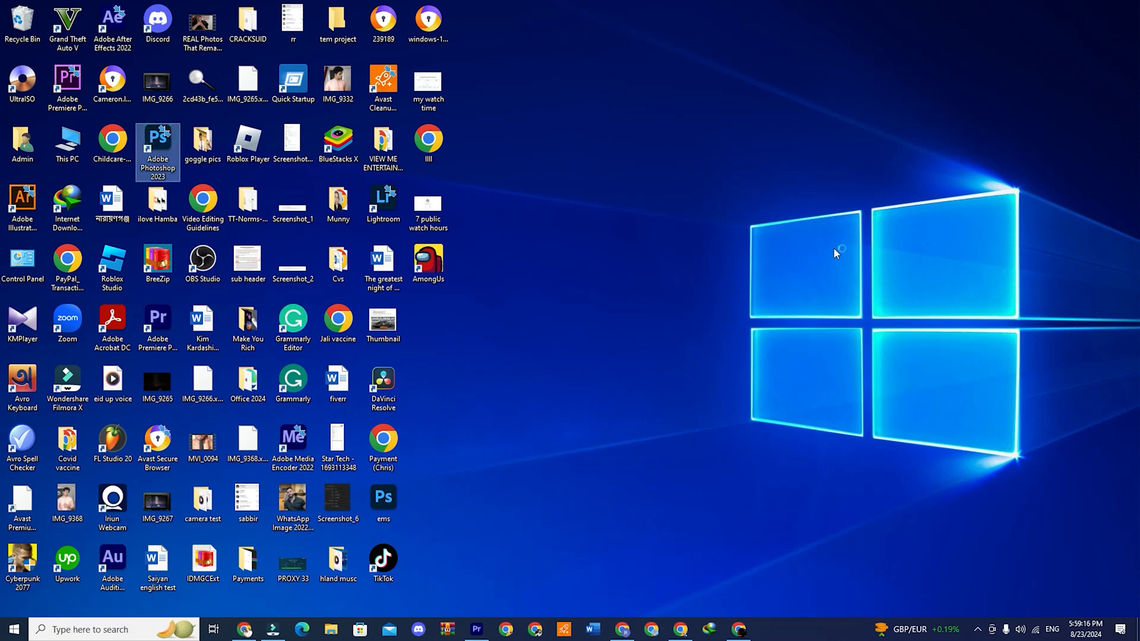
pyautogui.doubleClick(157, 145)
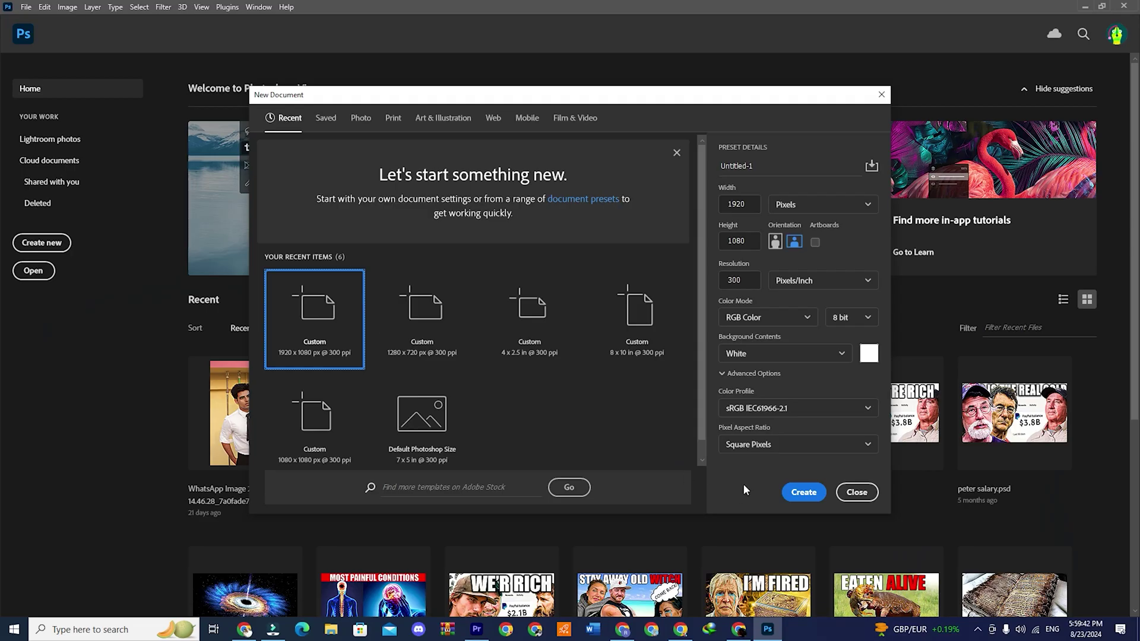
# - Create the blank 1920×1080 document and start Place Embedded to choose an image
pyautogui.click(803, 492)
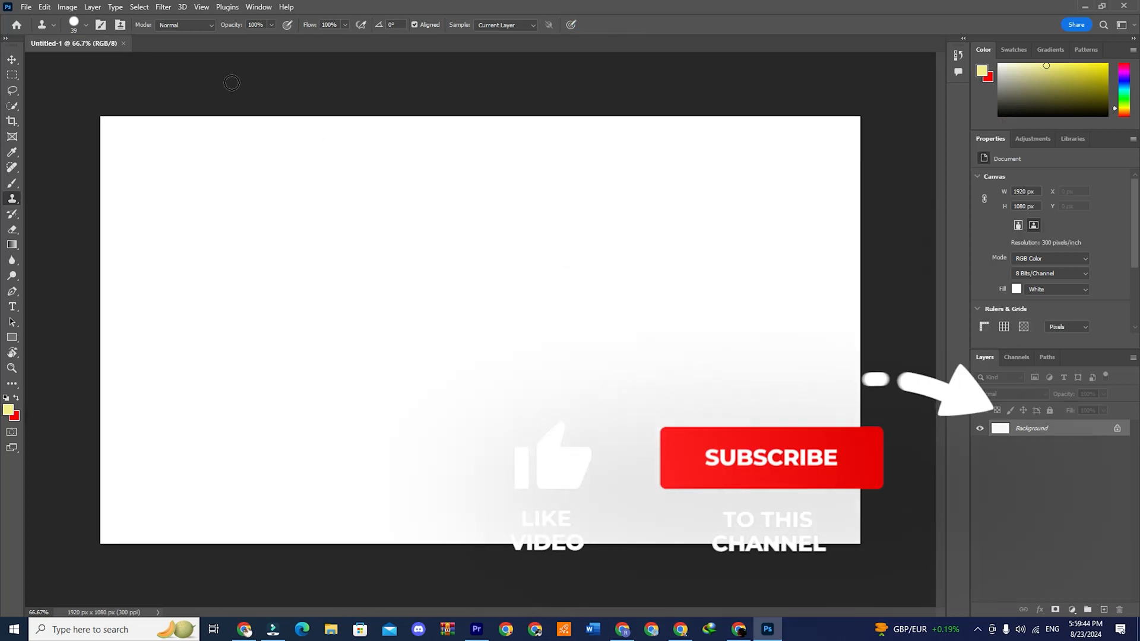
pyautogui.click(25, 7)
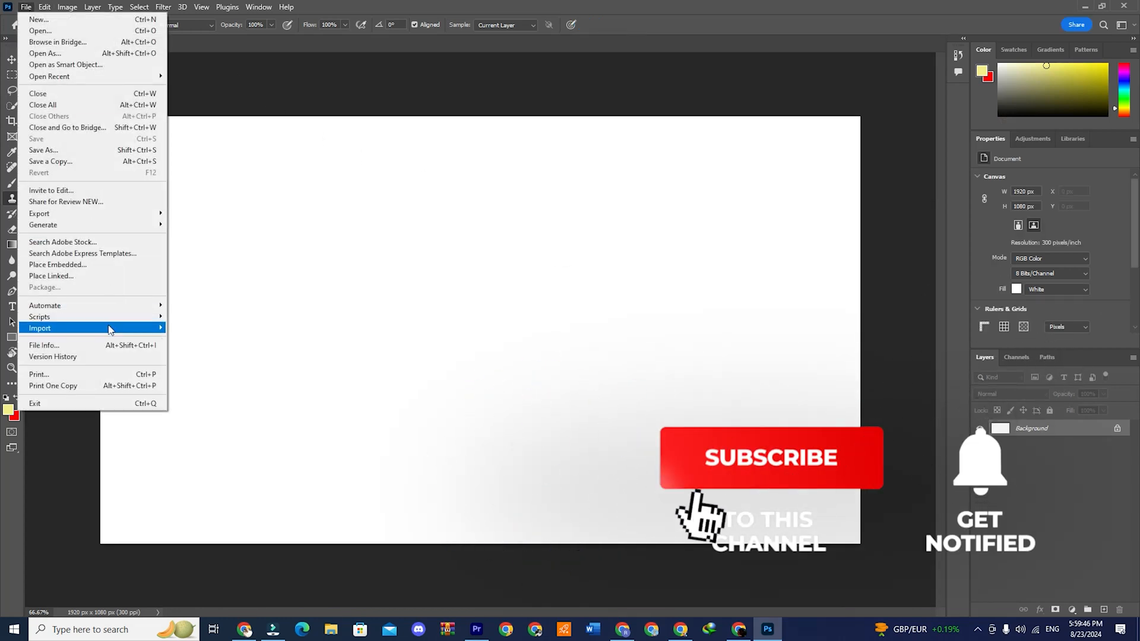
pyautogui.click(57, 264)
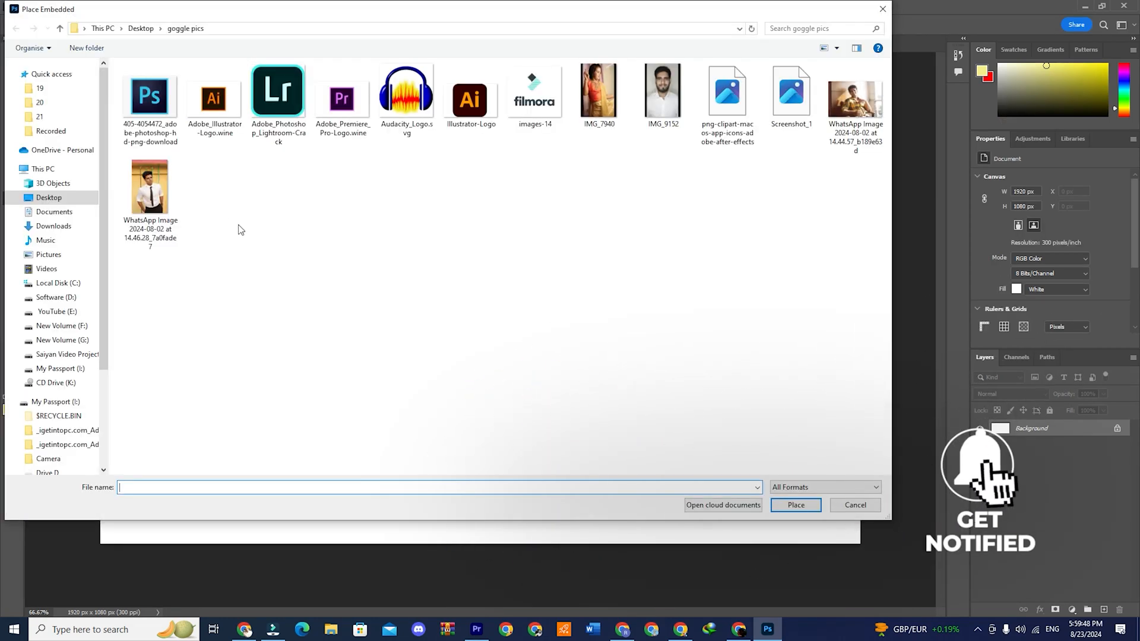